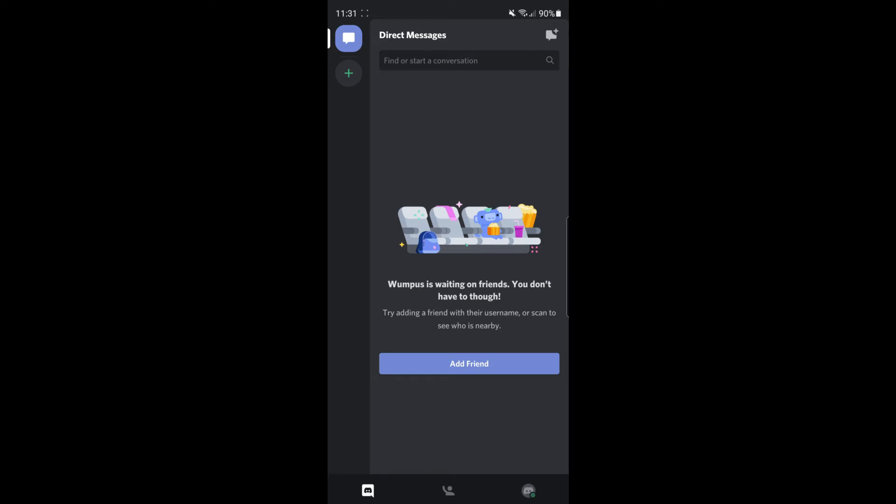
Open Discord User Settings from the profile avatar in the bottom navigation bar.
left_click(527, 490)
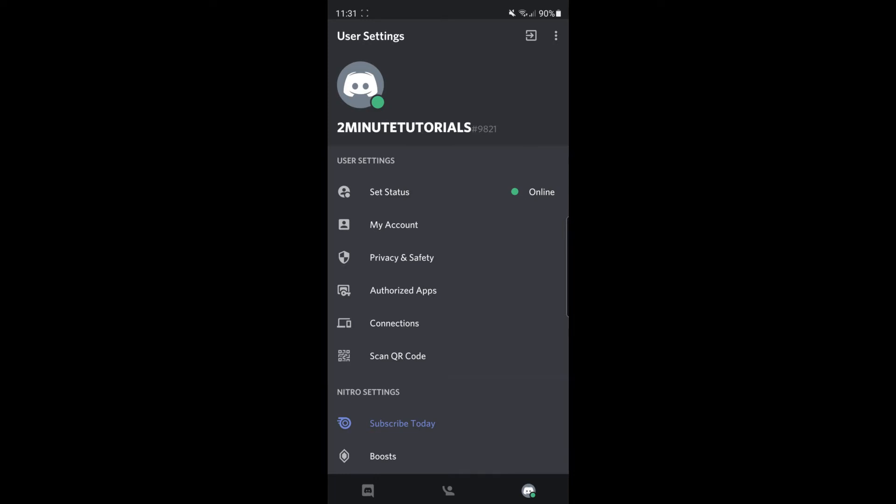
From My Account, start Delete Account to bring up the password confirmation dialog.
left_click(394, 224)
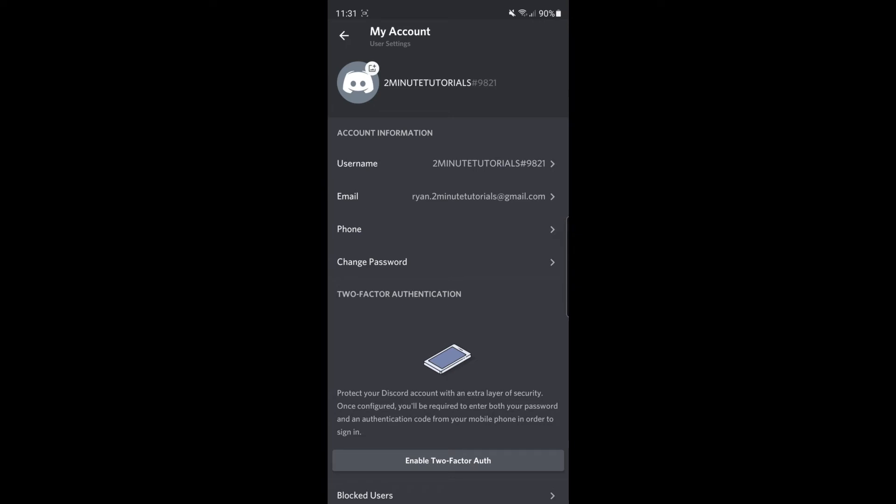
scroll("down", 3)
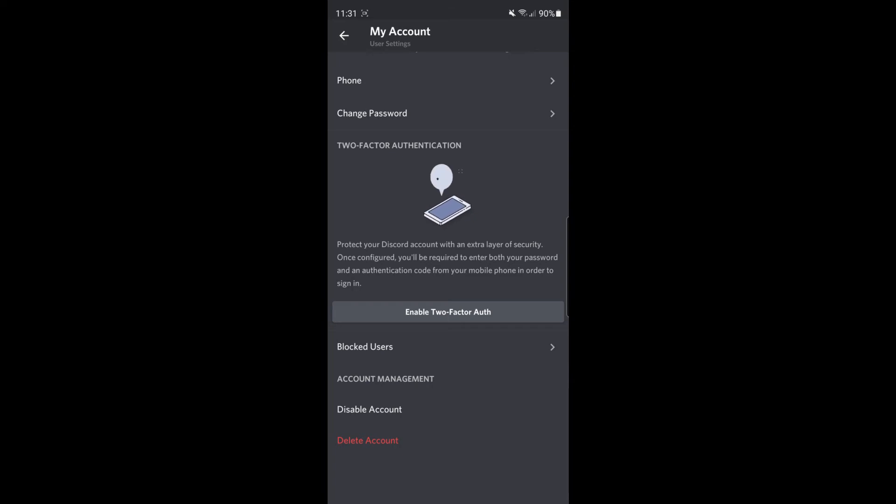
left_click(368, 440)
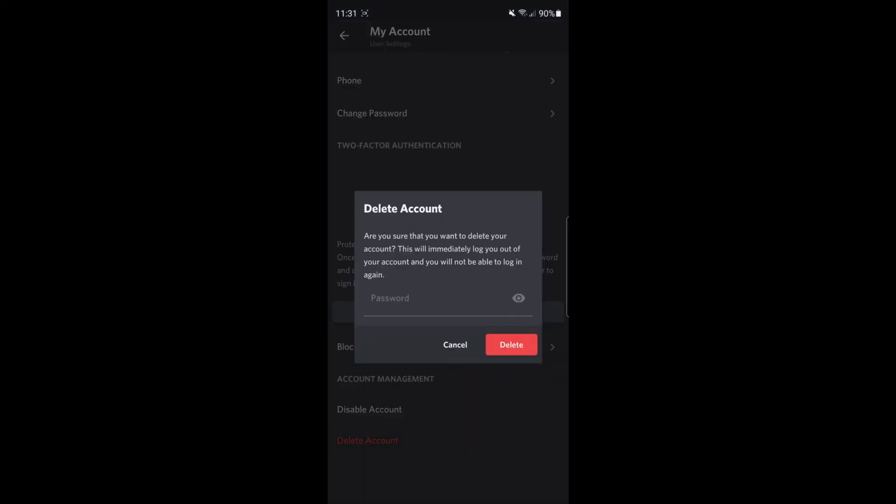